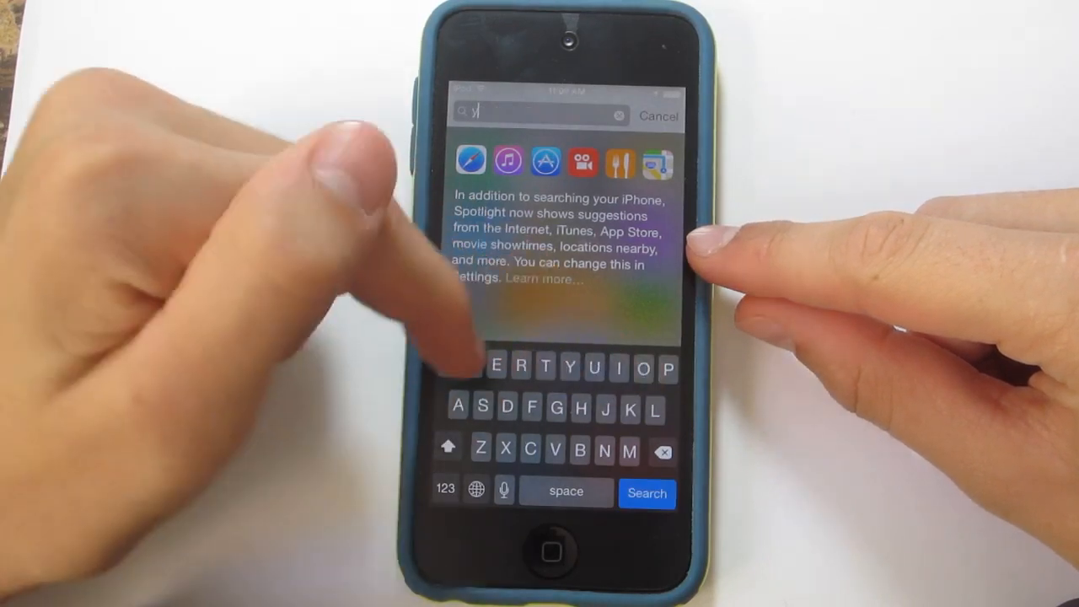
# Step: Search Spotlight for 'yosemite' to see the WWDC 2014 news story and Yosemite National Park Wikipedia suggestion
pyautogui.write('osemit')
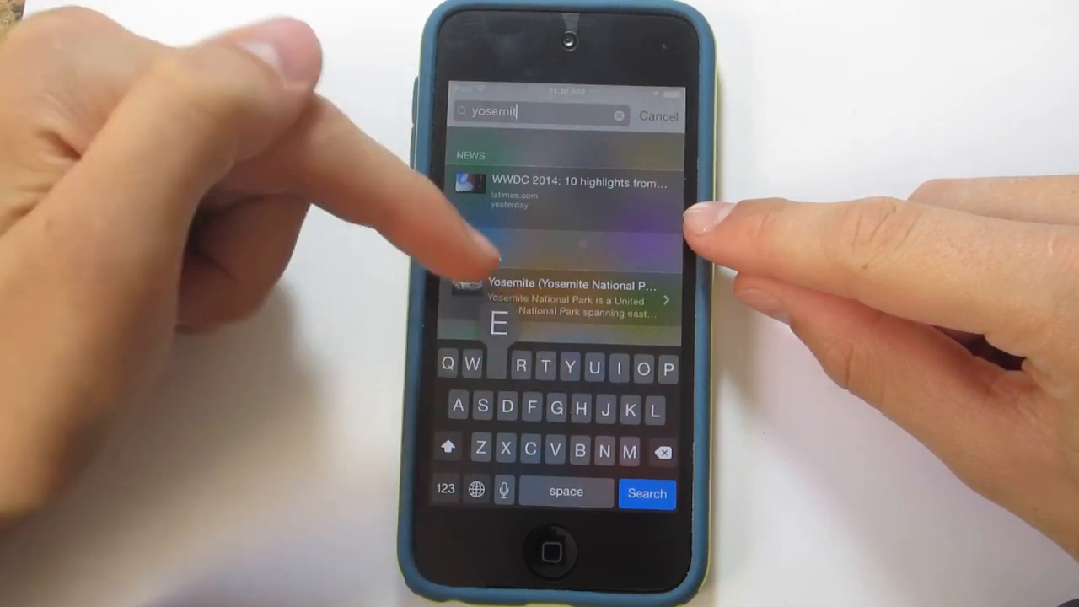
pyautogui.write('e')
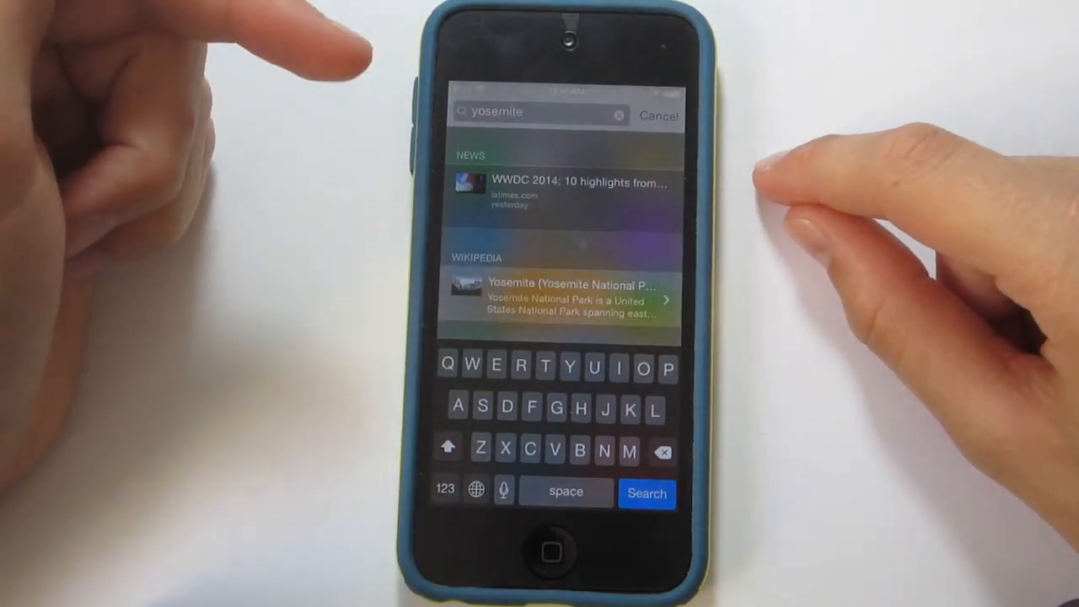
pyautogui.click(563, 300)
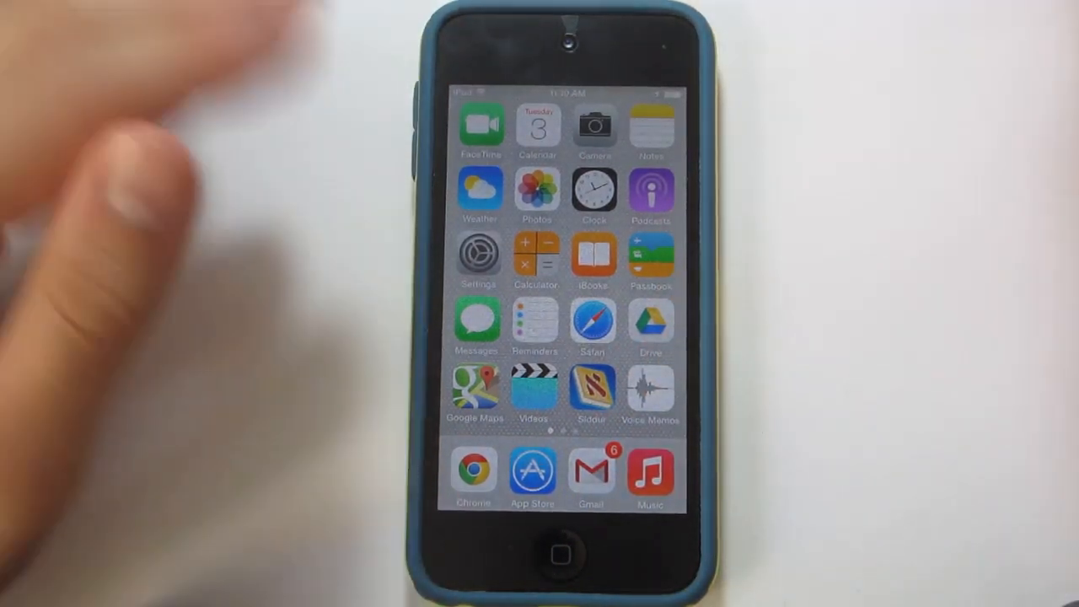
pyautogui.hscroll(-3)
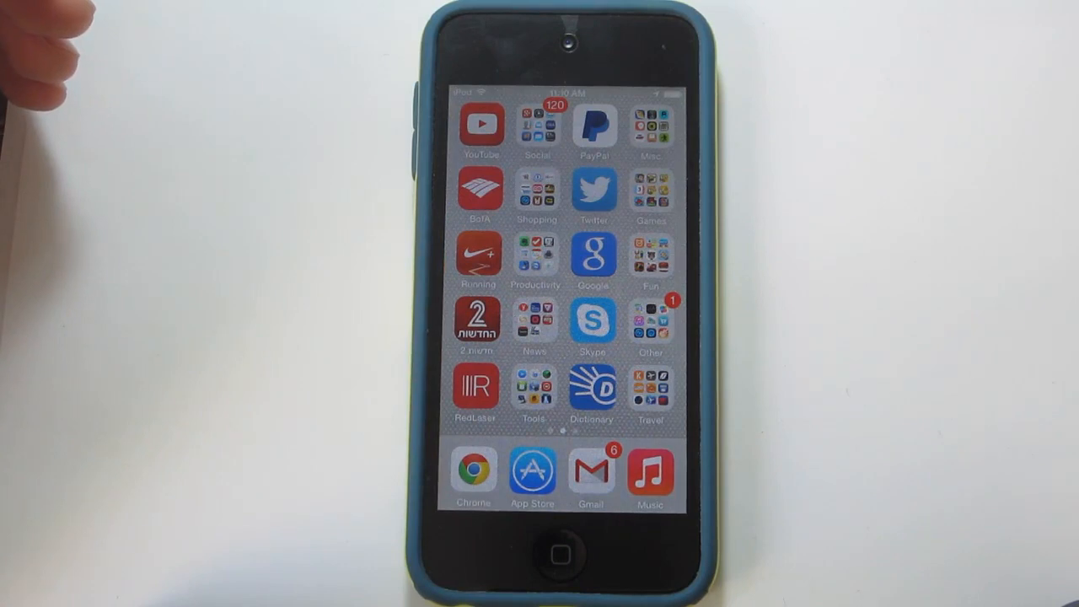
pyautogui.hscroll(-3)
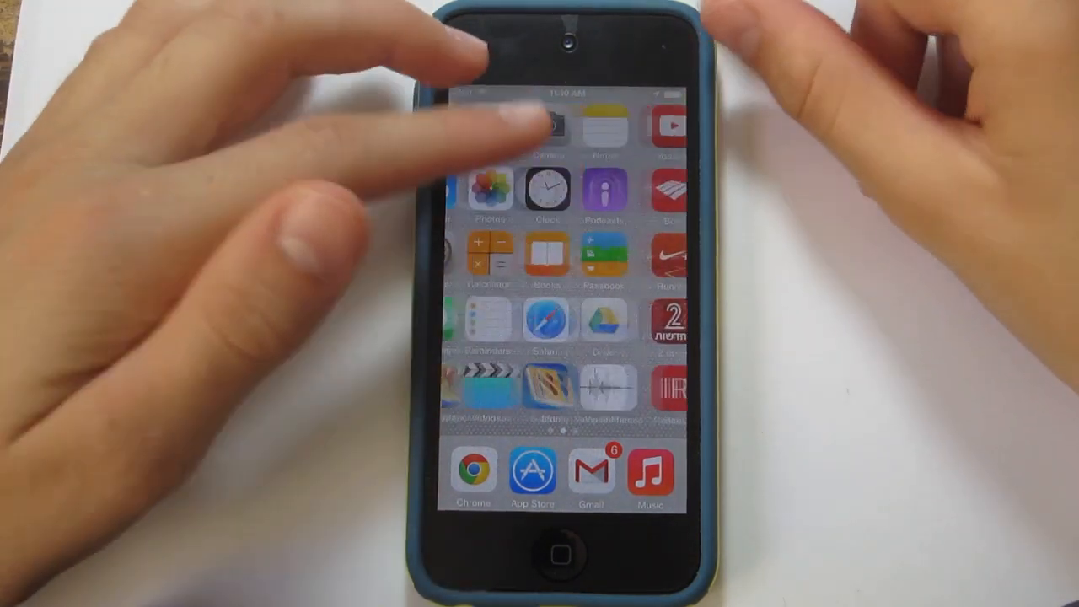
pyautogui.click(559, 550)
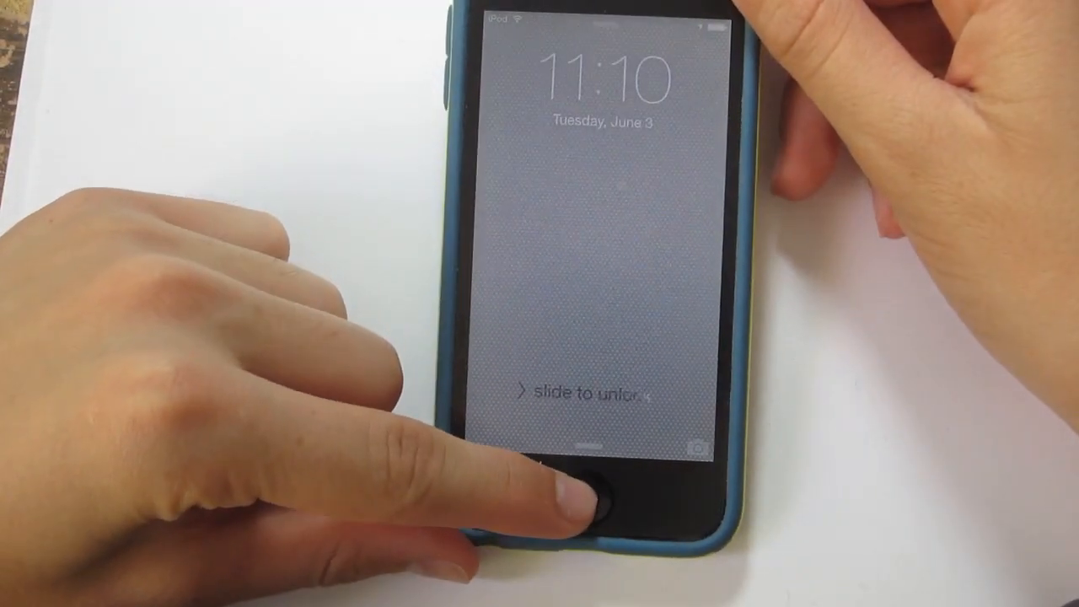
# Step: Summon Siri from the lock screen by holding Home so it listens for a spoken request
pyautogui.click(582, 503)
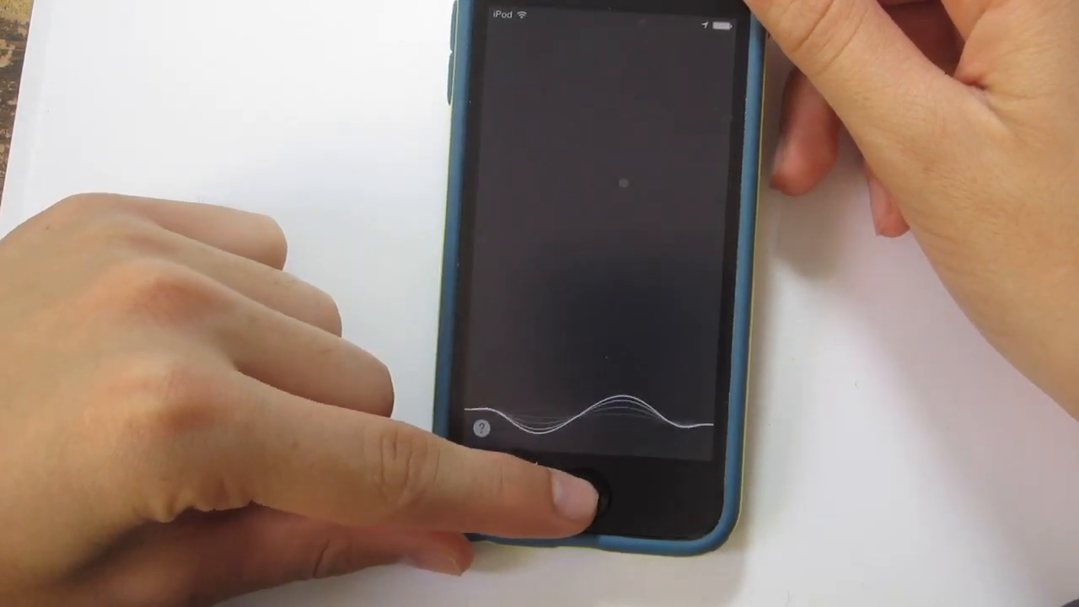
pyautogui.click(576, 497)
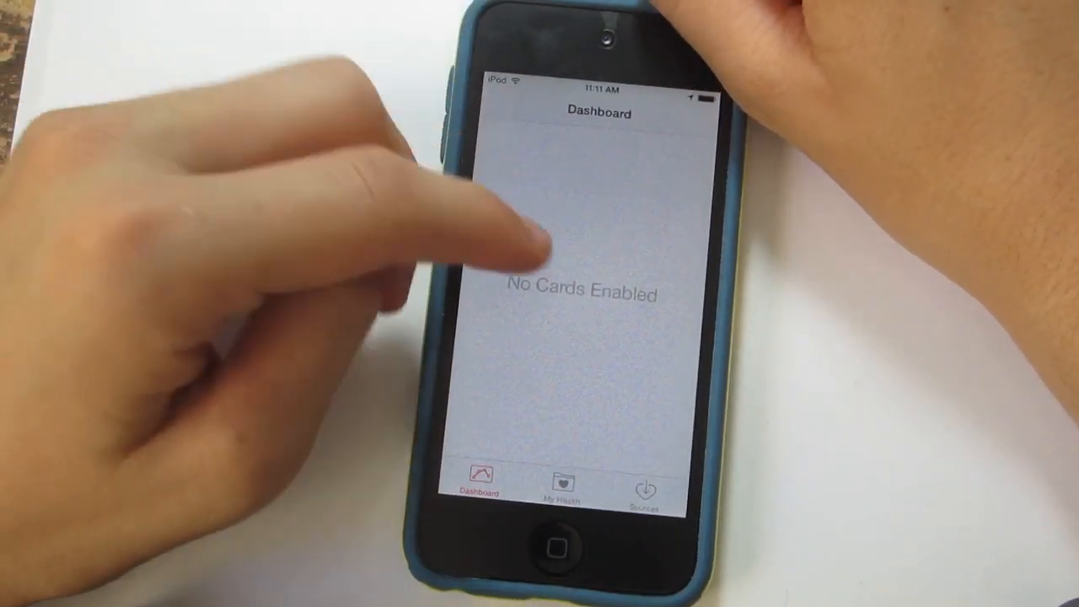
# Step: Browse the My Health 'All' list of data types, then return to the categories
pyautogui.click(558, 487)
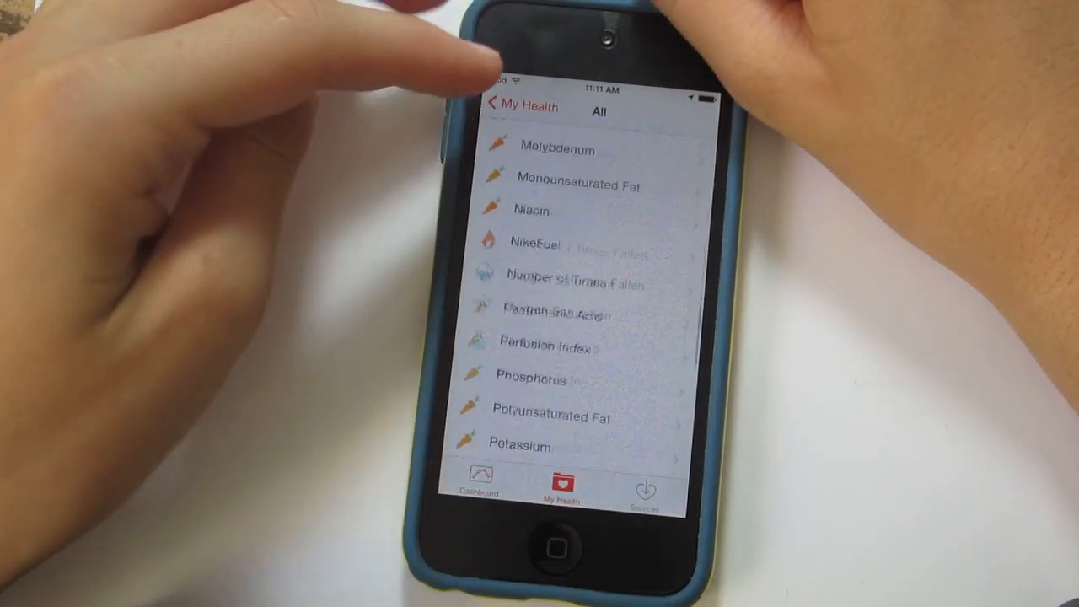
pyautogui.scroll(-3)
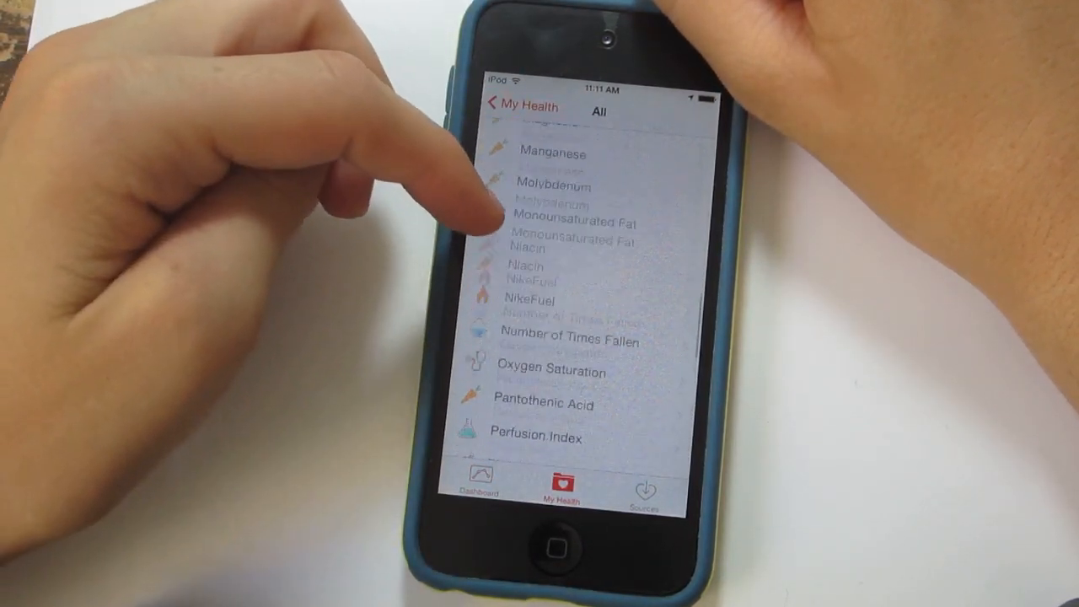
pyautogui.scroll(-3)
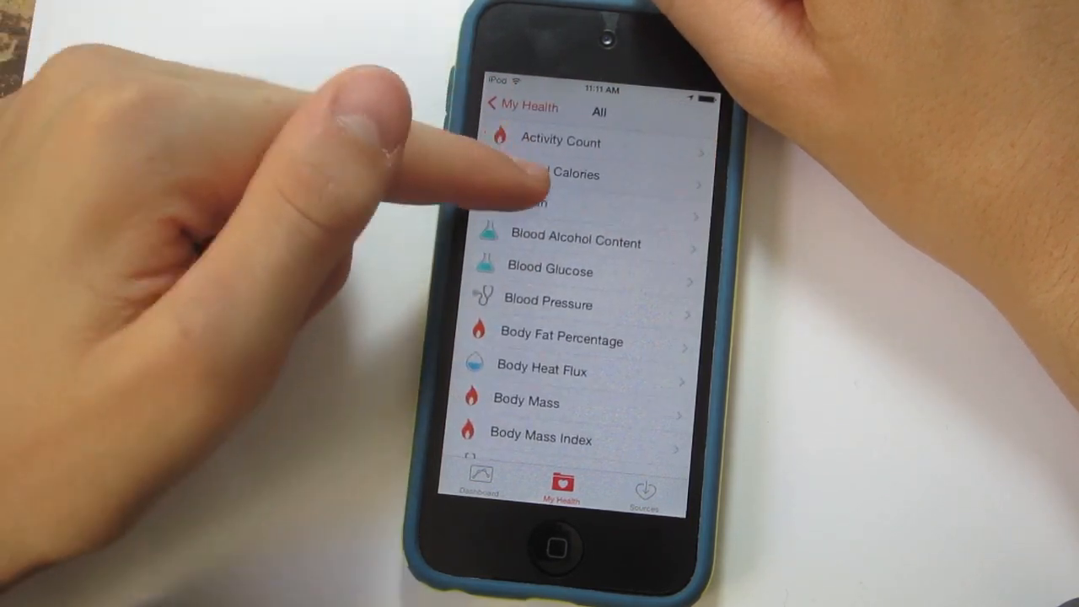
pyautogui.scroll(-3)
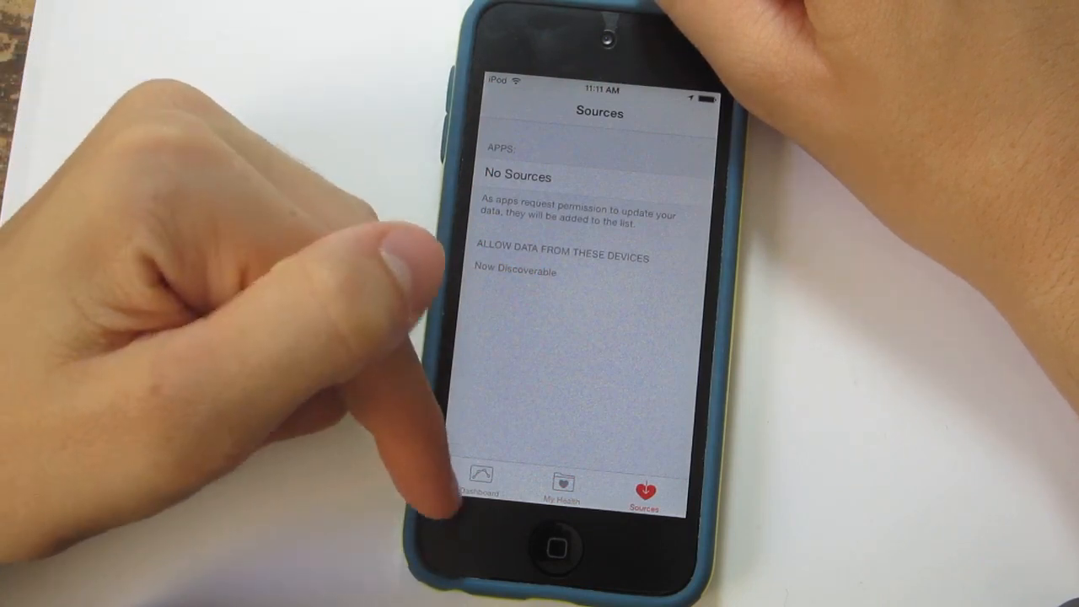
pyautogui.click(560, 489)
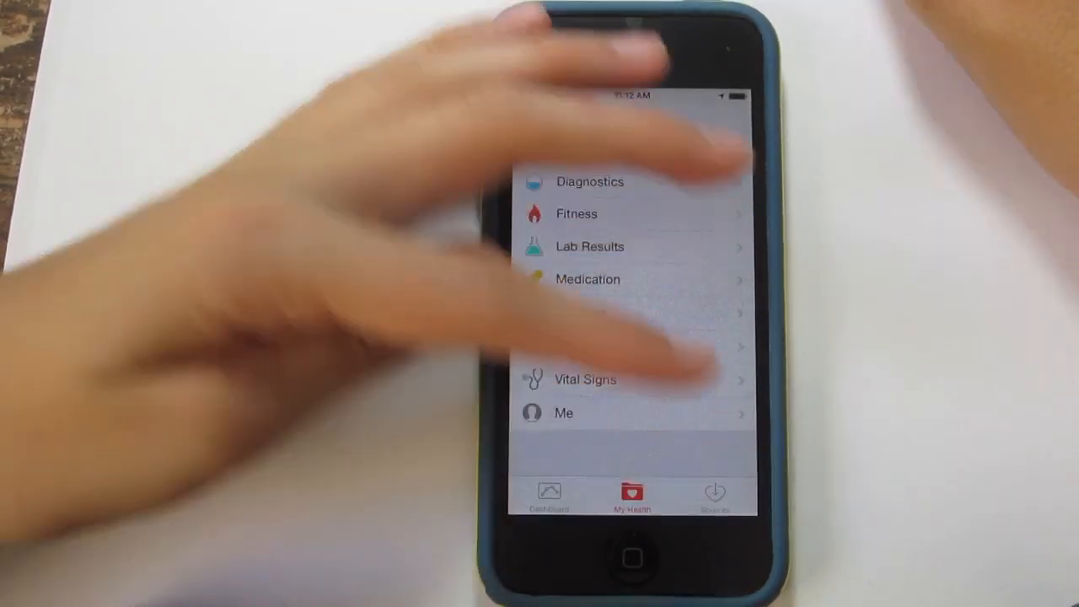
# Step: Show the Sources page listing no apps supplying health data
pyautogui.click(713, 492)
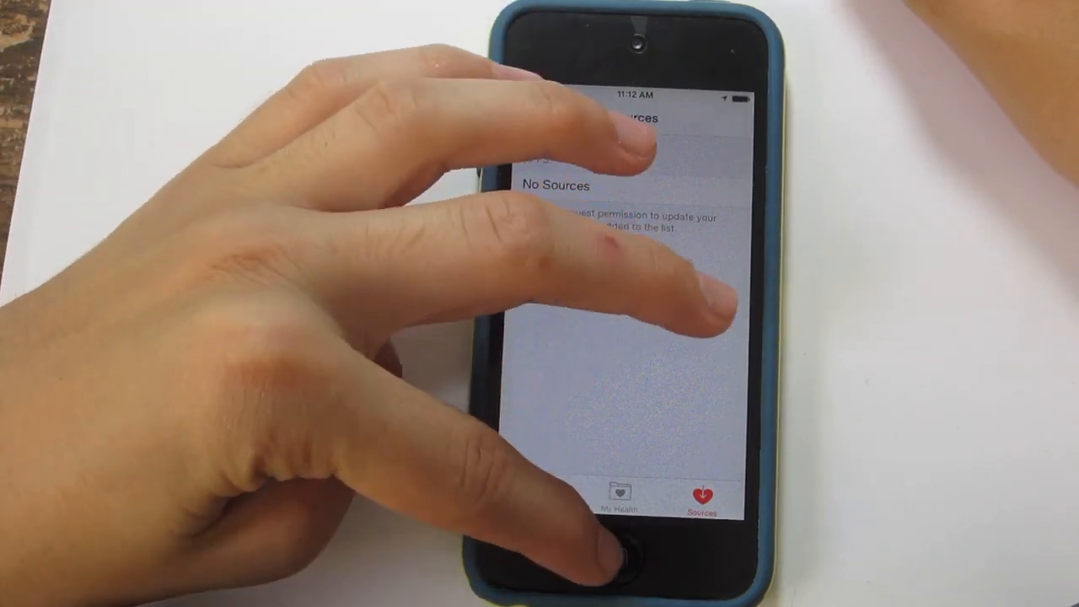
# Step: Exit Health to the home screen, visit the first page, then return to the Health icon's page
pyautogui.click(623, 559)
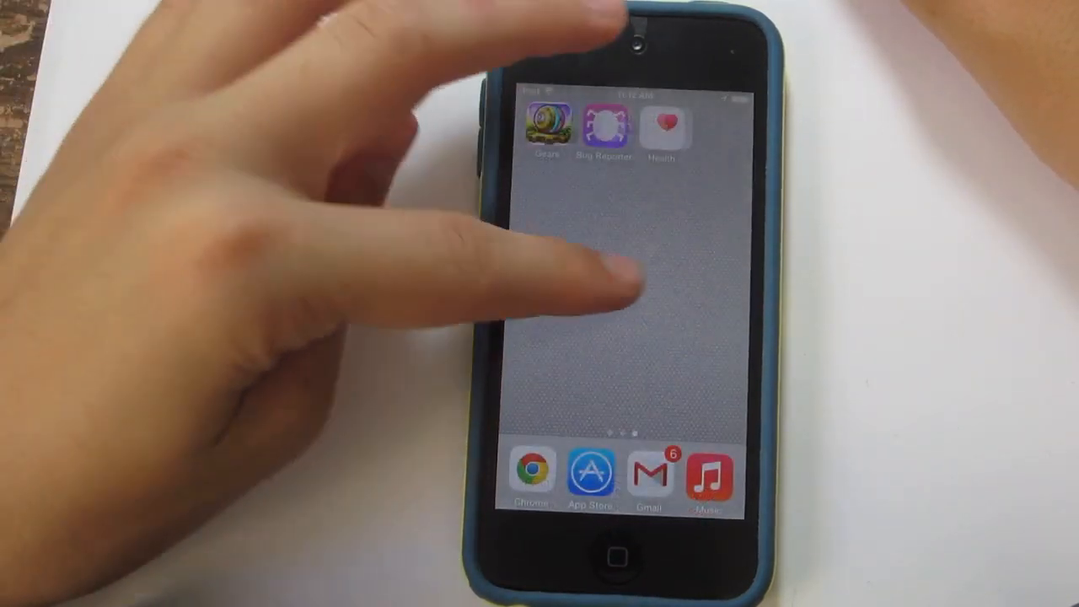
pyautogui.hscroll(3)
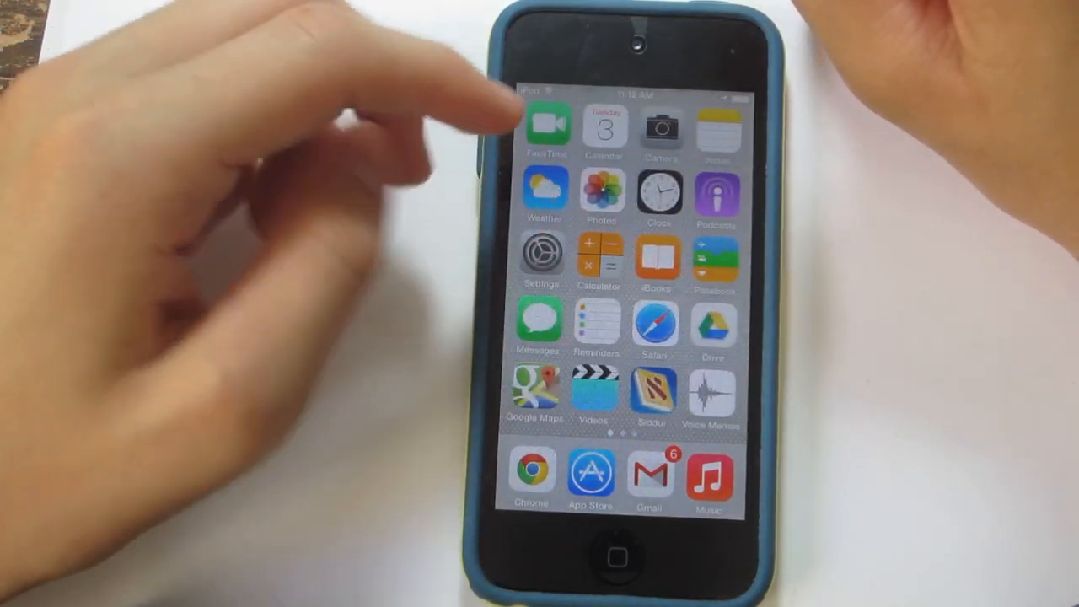
pyautogui.hscroll(-3)
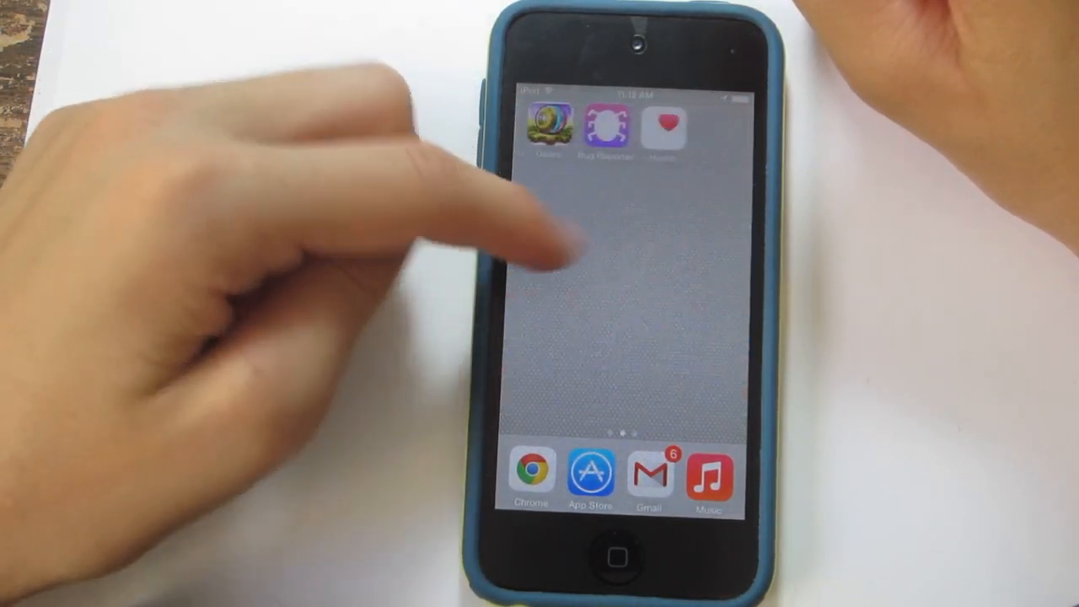